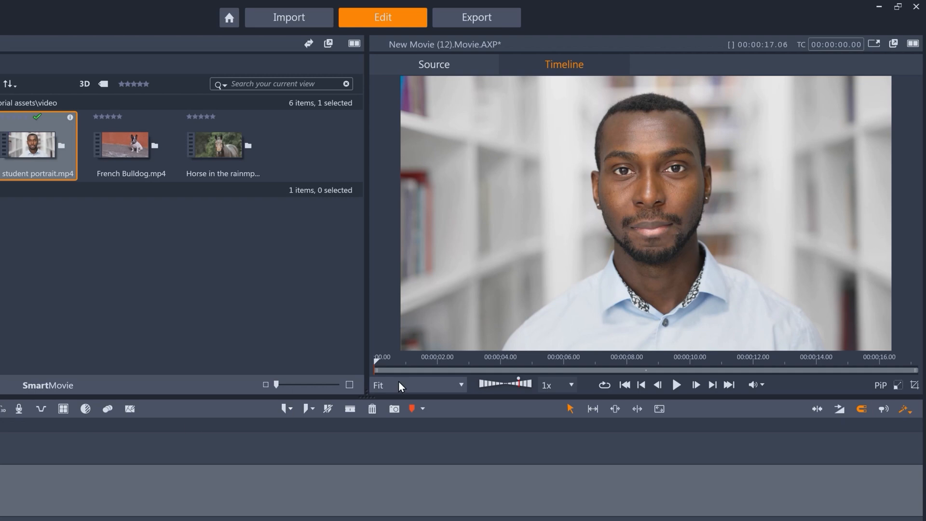
mouse_move(822, 152)
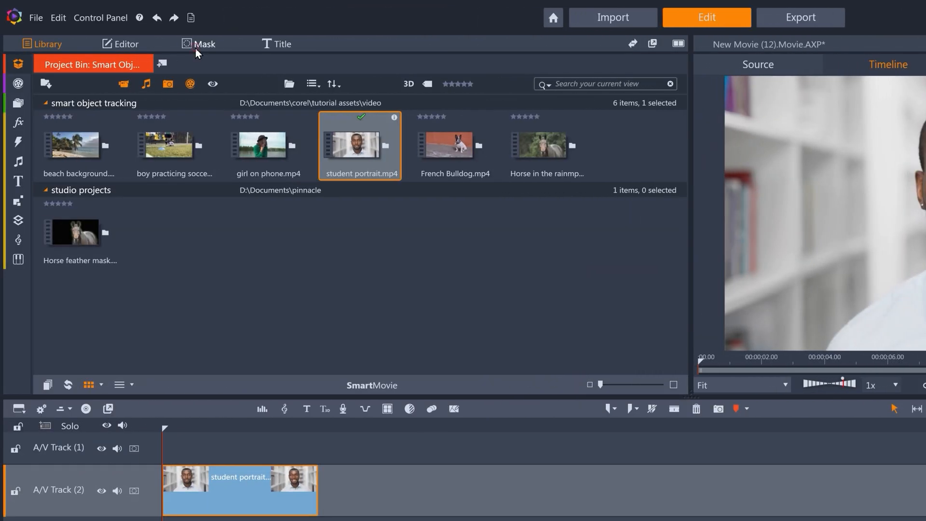
Create a new shape mask and paint it over the man's head and upper body with Smart Edge
click(205, 44)
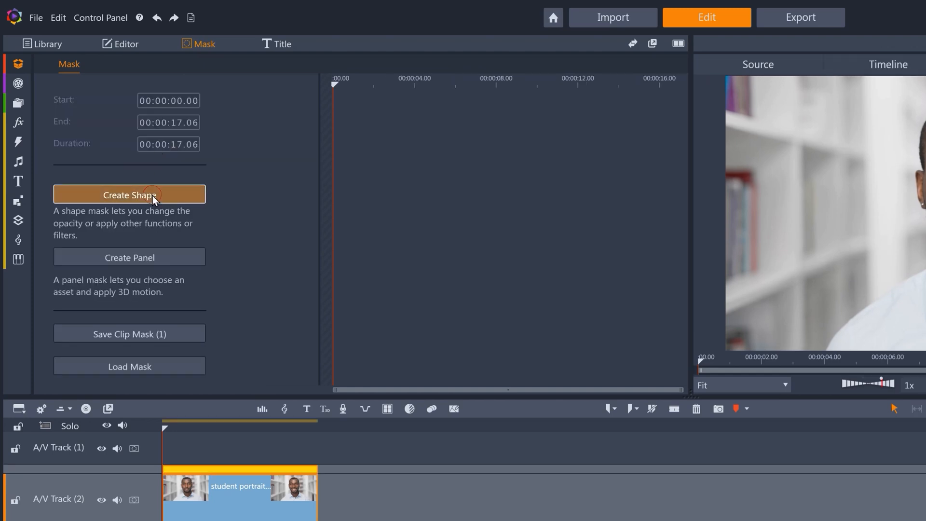
click(129, 194)
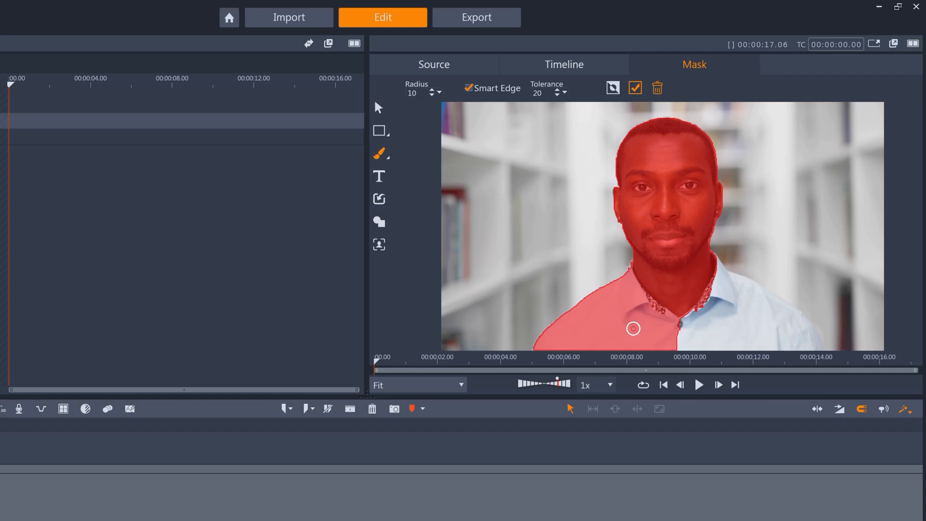
drag(632, 329, 786, 334)
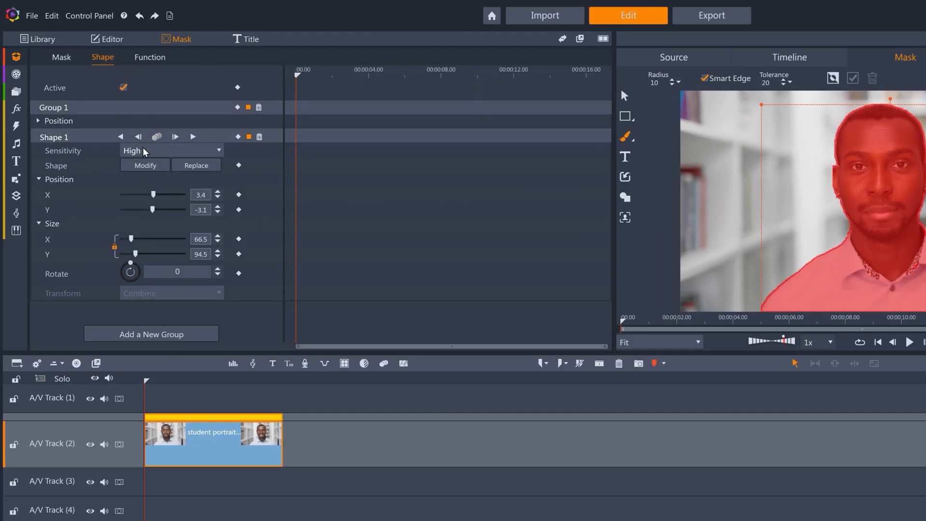
Set tracking sensitivity to Medium and track the man's mask forward through the clip
click(171, 150)
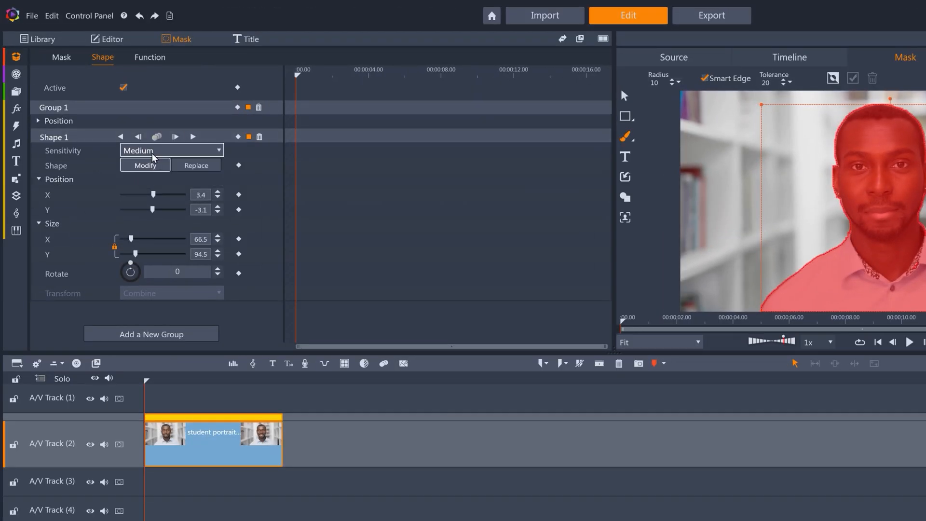
click(157, 137)
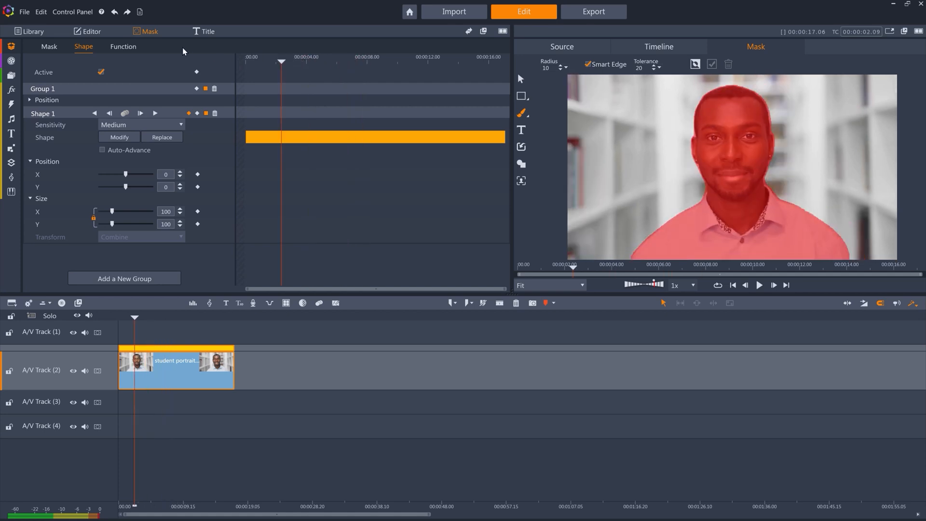
Set the matte function to Opacity at 100 and add an opacity keyframe
click(123, 46)
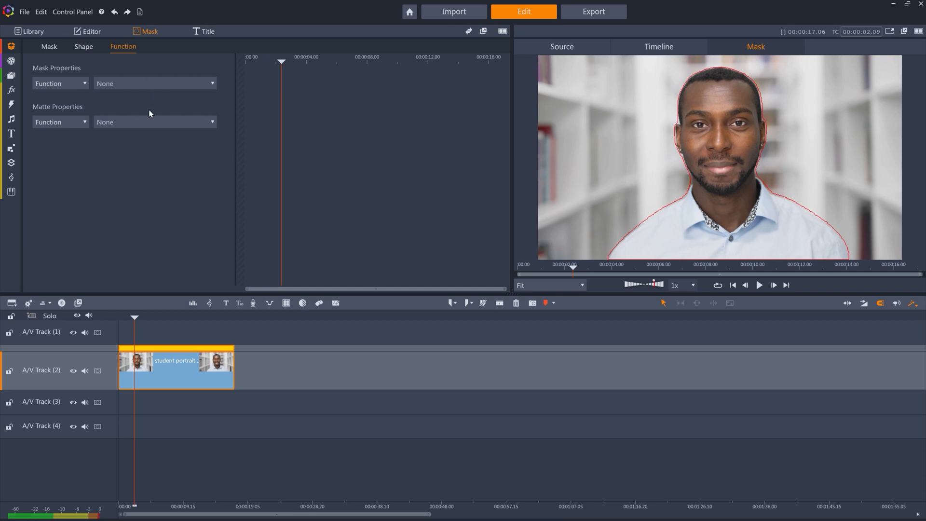
click(155, 122)
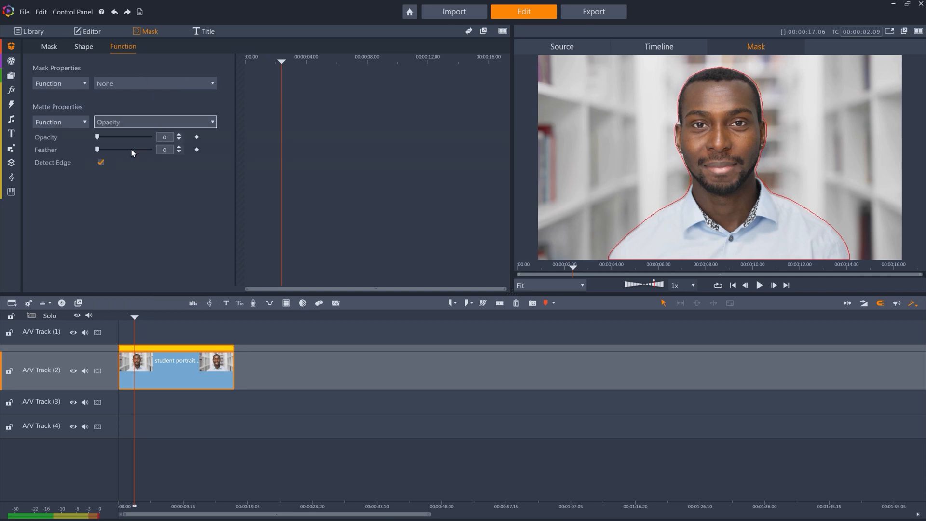
drag(98, 137, 151, 137)
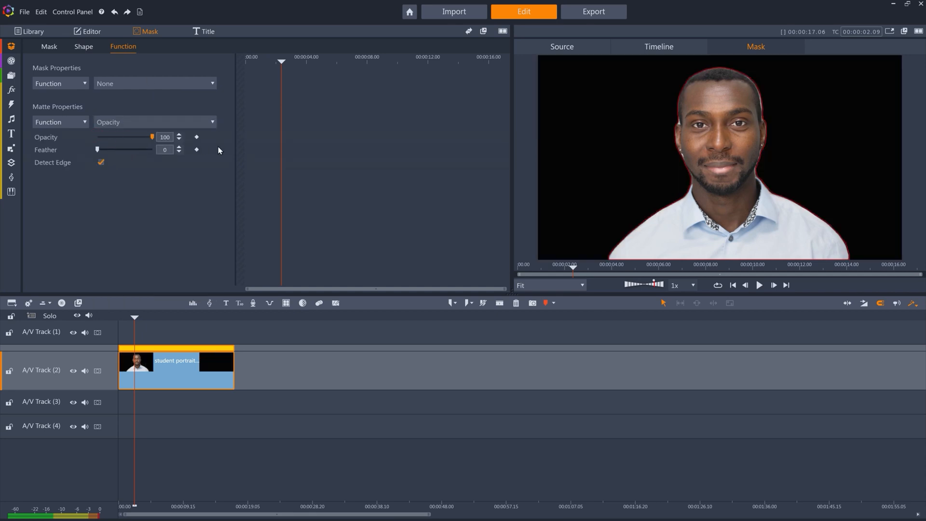
click(196, 137)
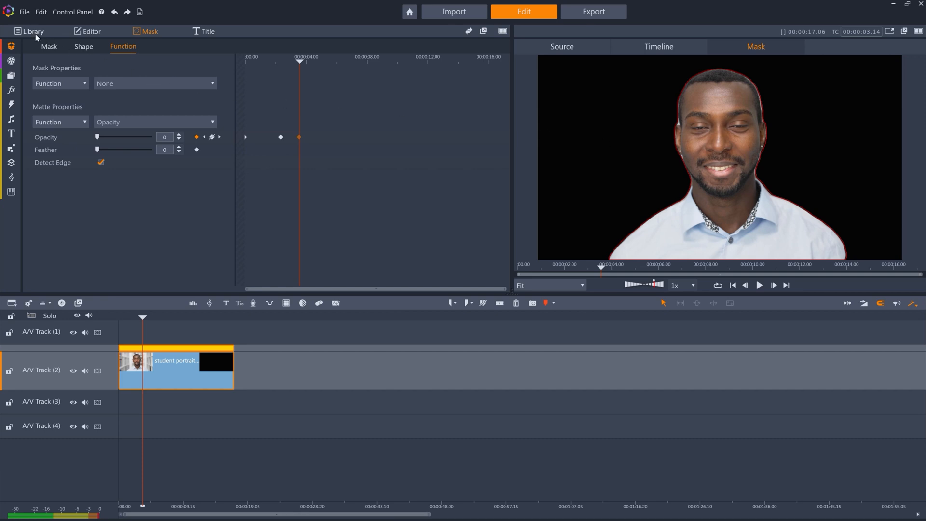
Drop beach background.mp4 onto A/V Track 4 and trim its end to the portrait's length
click(31, 31)
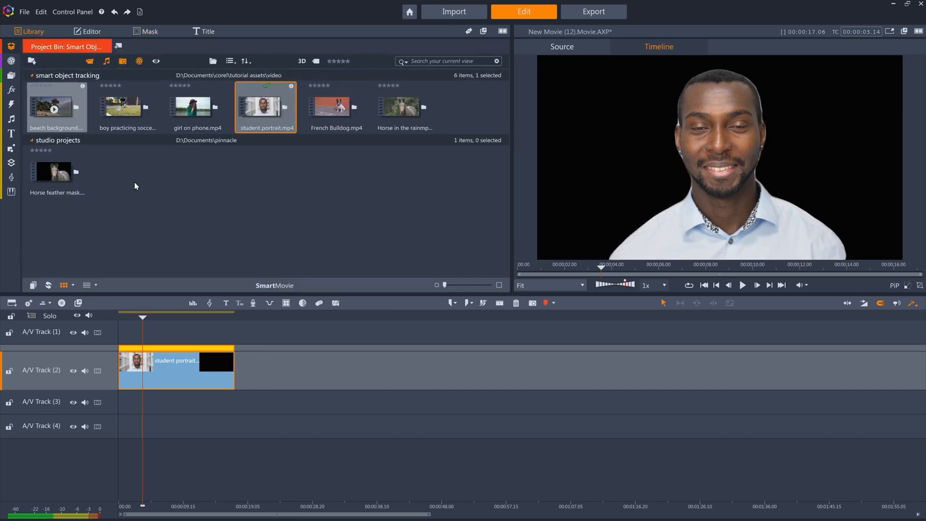
drag(57, 106, 203, 424)
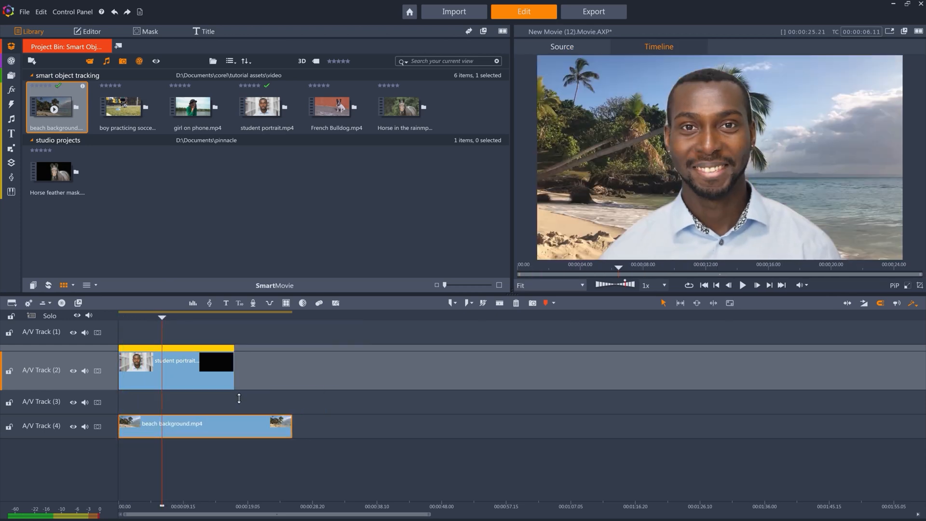
drag(290, 423, 234, 424)
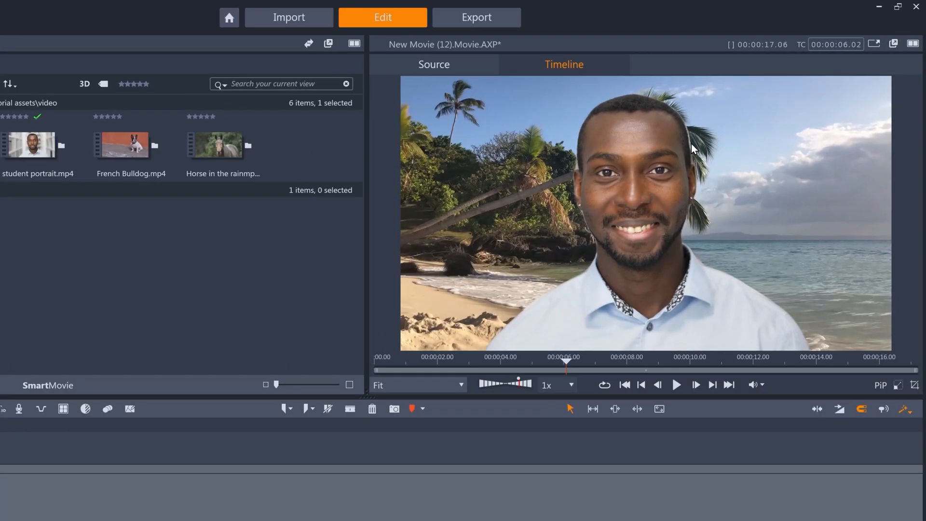
mouse_move(698, 182)
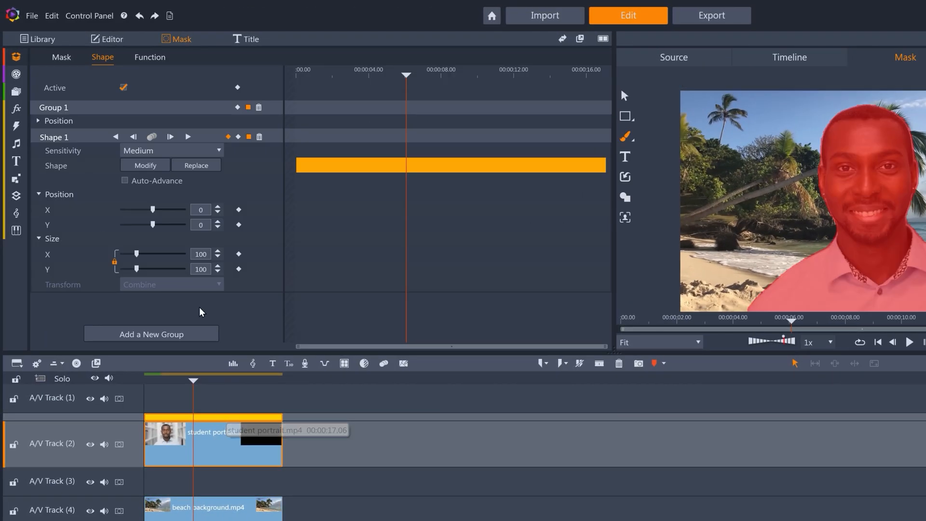
Open the portrait mask's Function settings, then return to the Mask tab overview
click(150, 57)
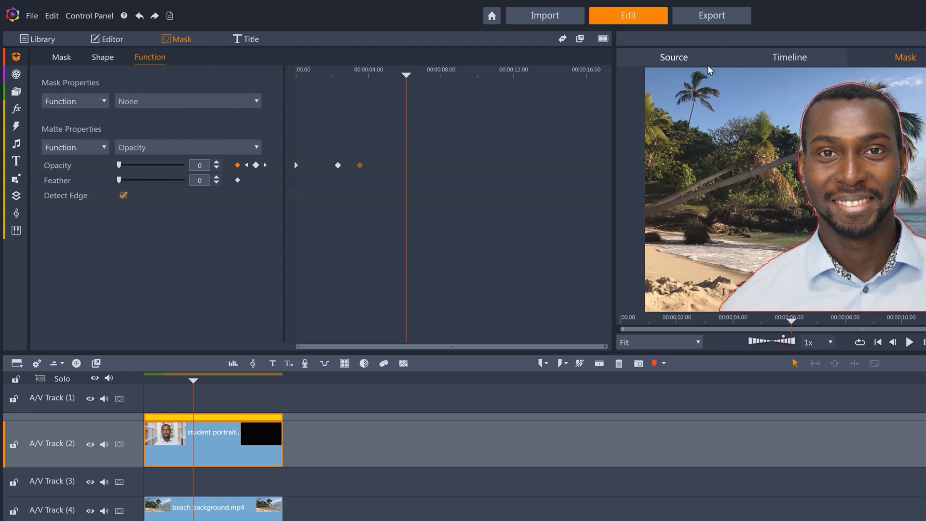
click(789, 57)
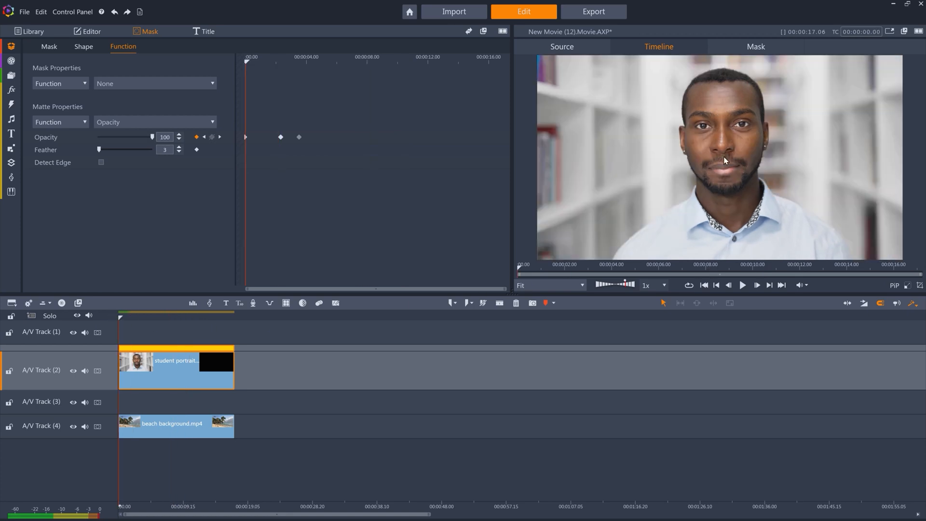
mouse_move(642, 141)
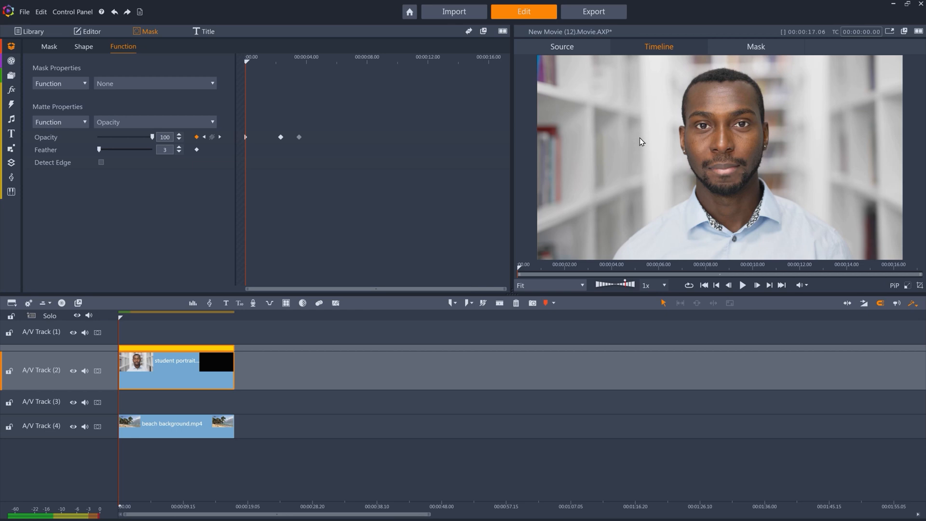
mouse_move(731, 129)
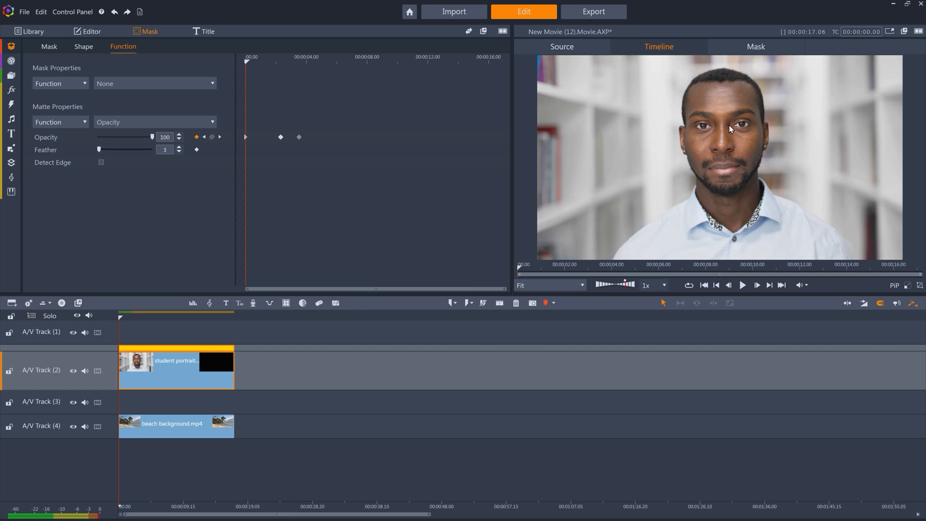
mouse_move(683, 101)
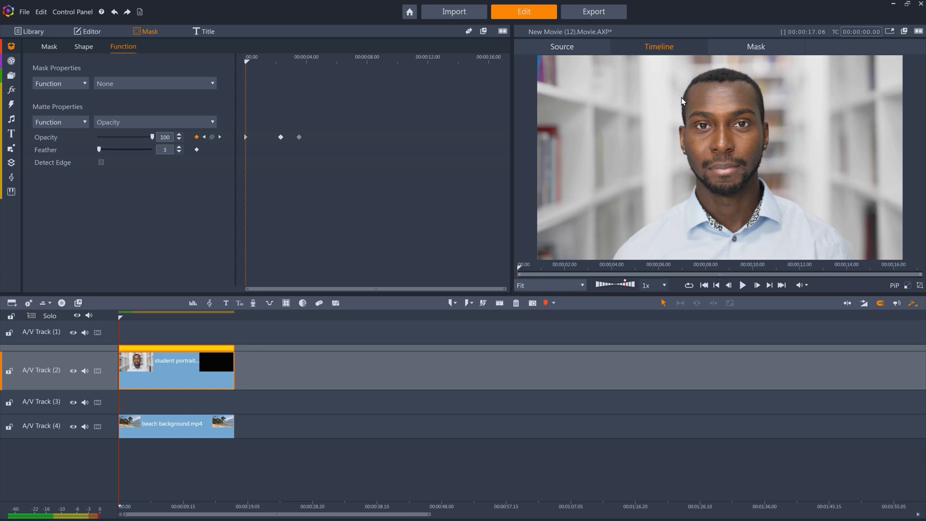
mouse_move(684, 150)
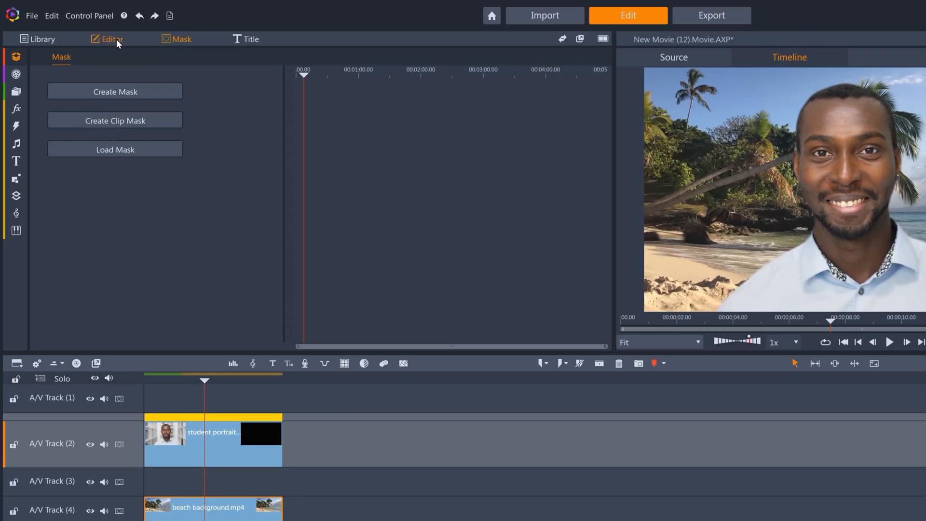
Apply the Camera Blur effect to the beach clip with vertical blur at 6
click(108, 39)
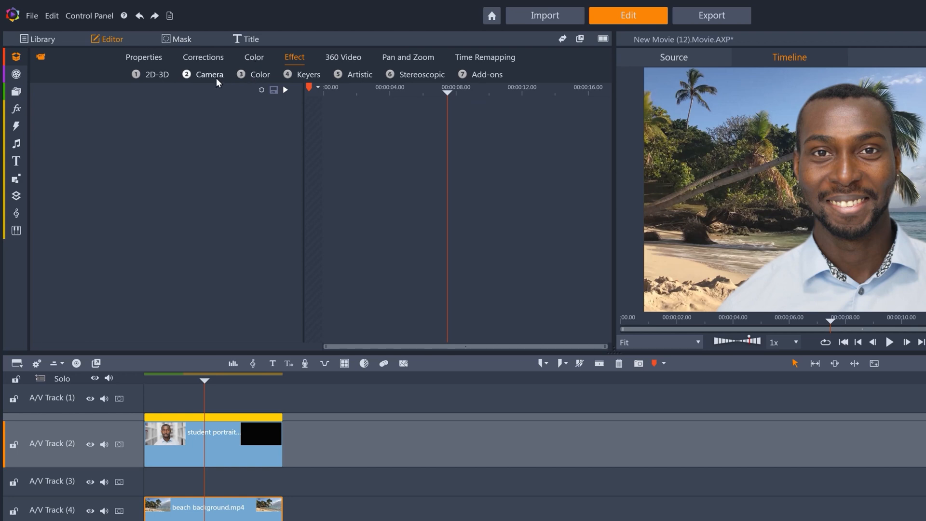
click(210, 74)
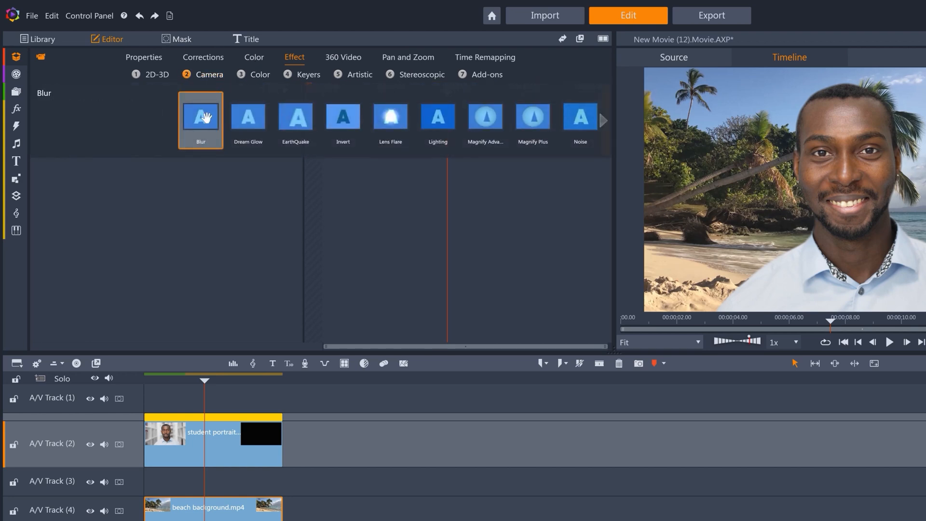
double_click(200, 119)
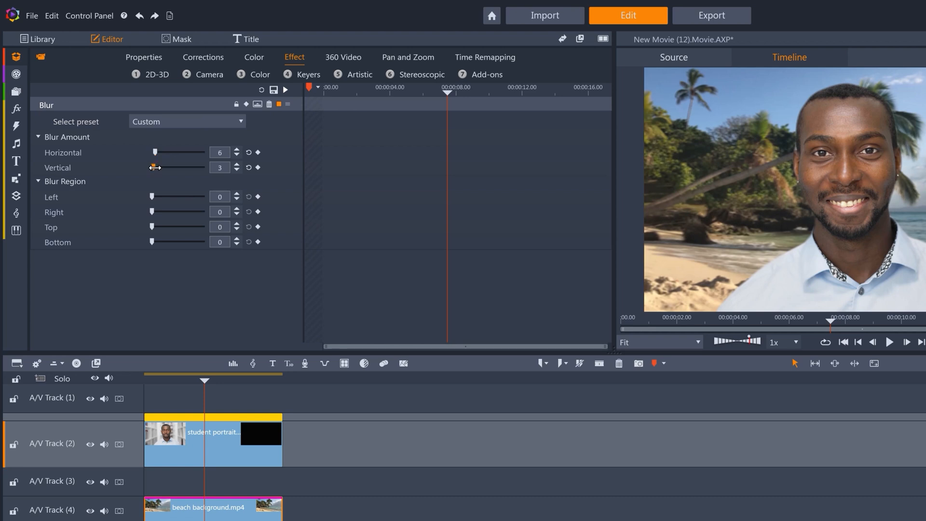
drag(155, 167, 180, 168)
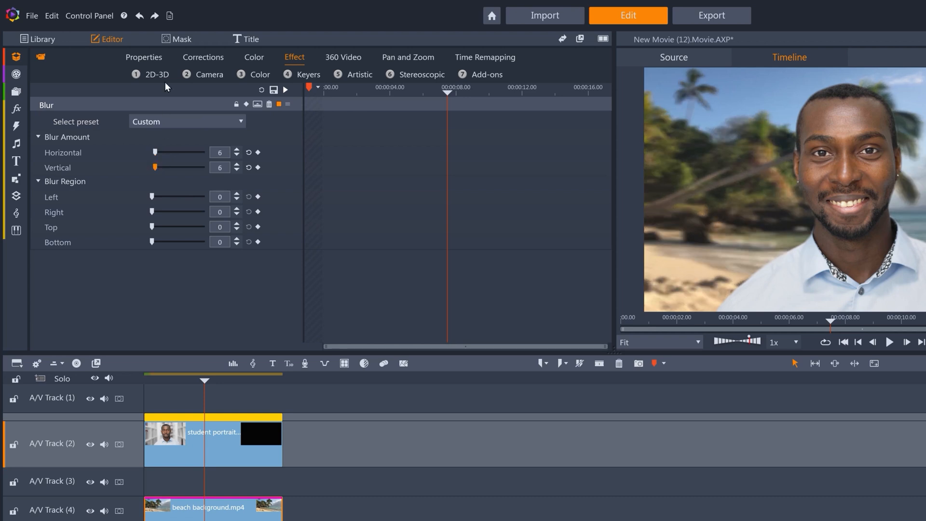
click(182, 40)
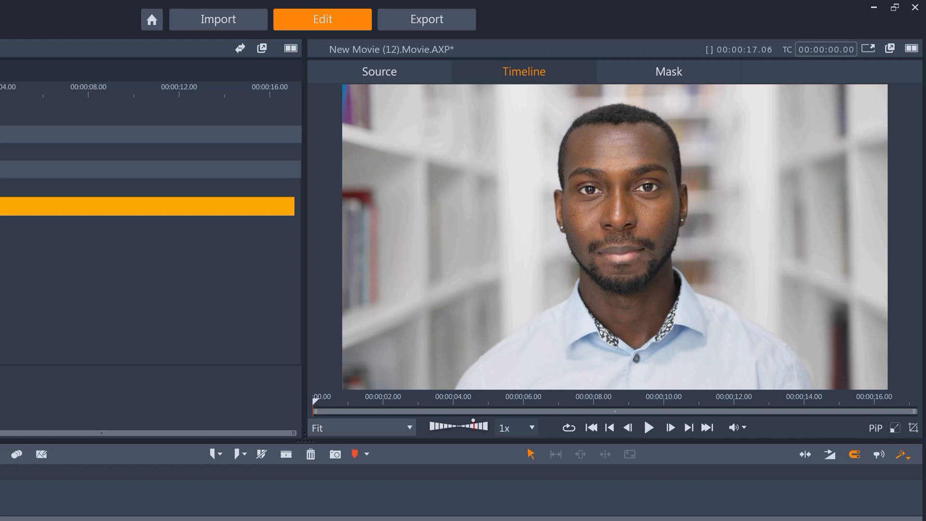
click(649, 427)
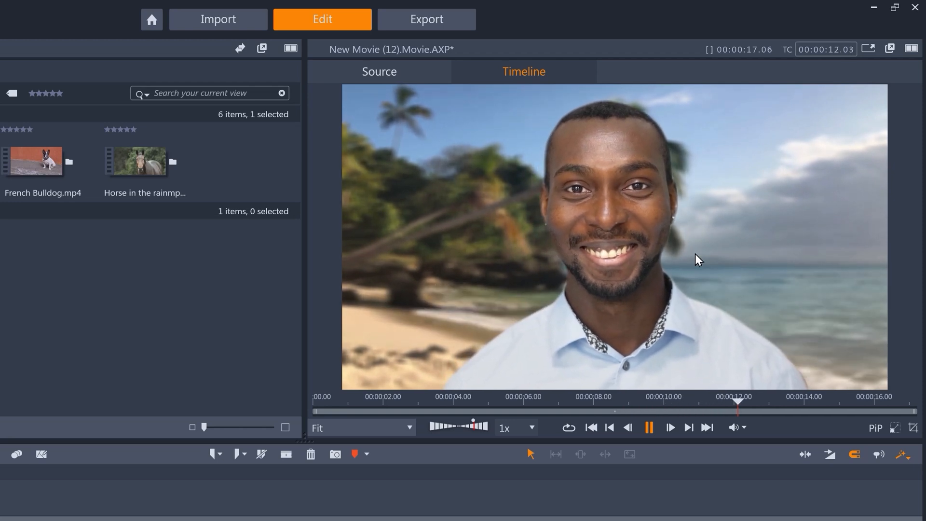
click(649, 427)
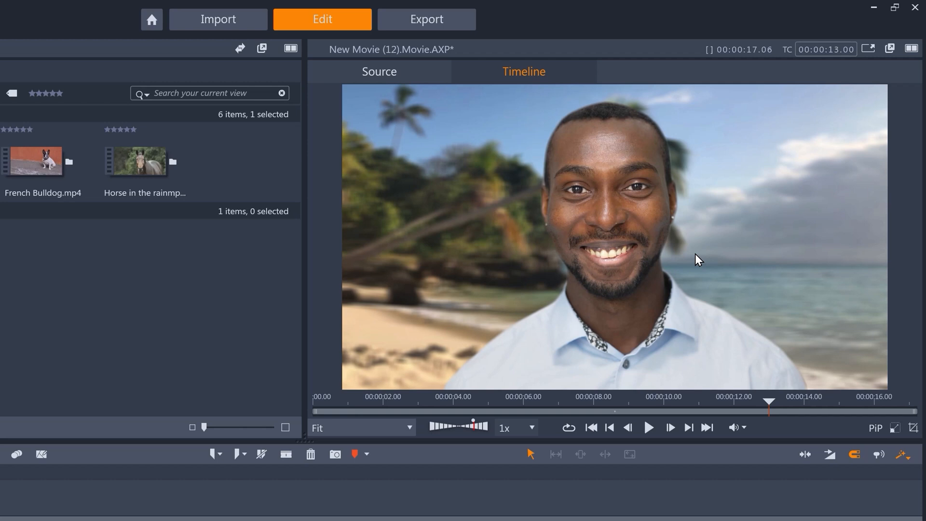
mouse_move(670, 153)
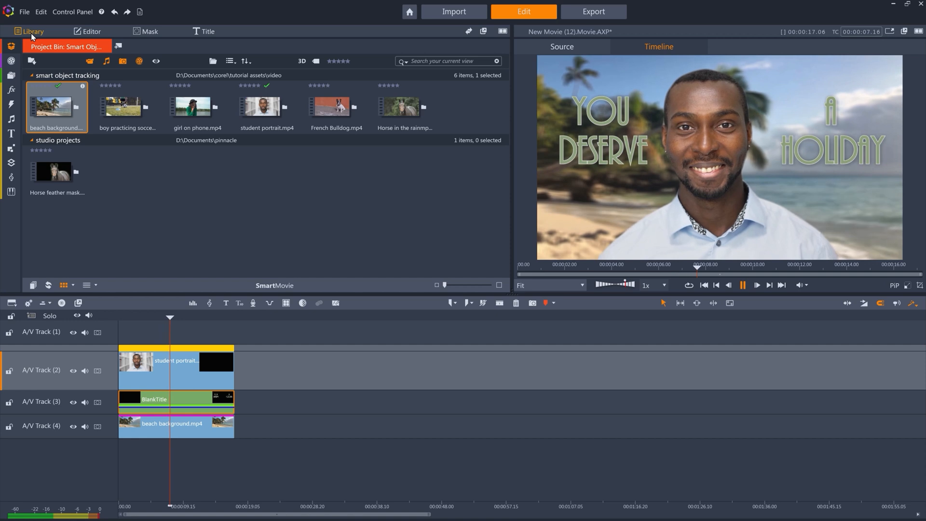
click(743, 285)
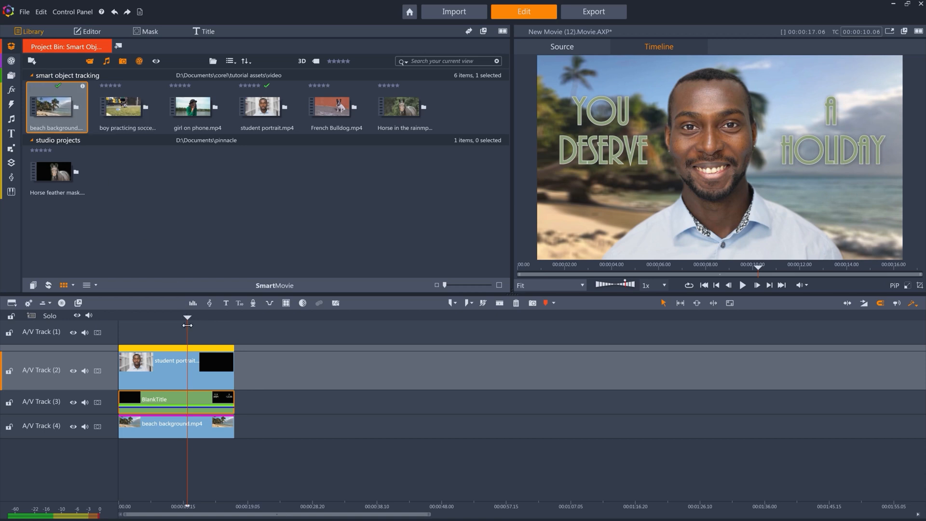
click(150, 31)
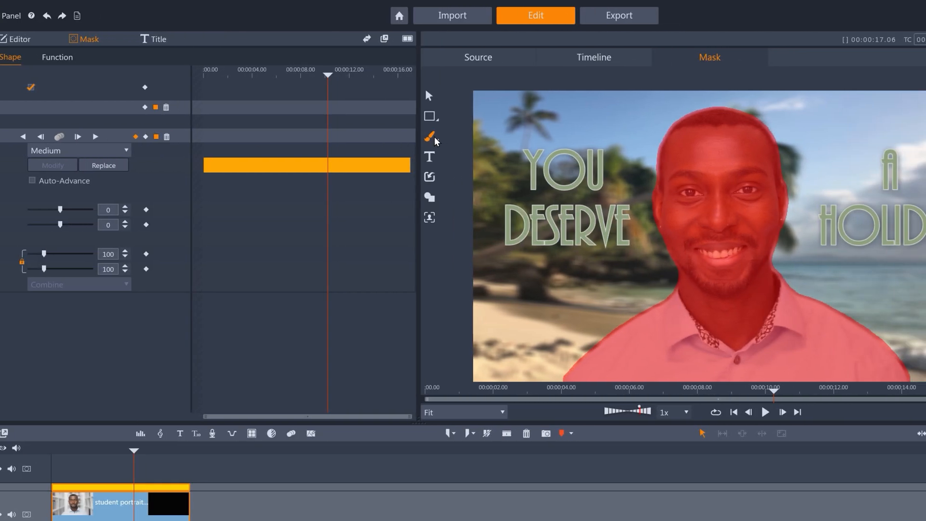
Erase mask spill above and beside the man's head, then repaint the neck edge
click(429, 137)
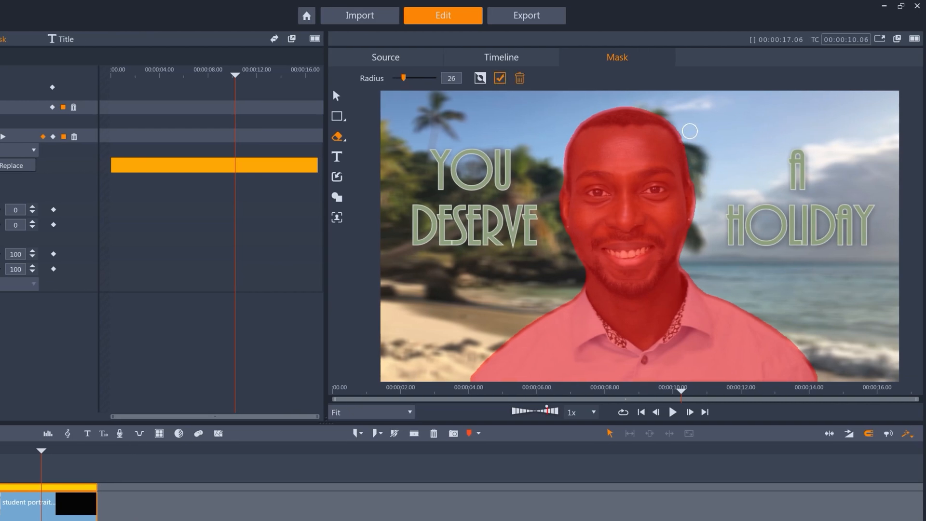
drag(690, 131, 638, 102)
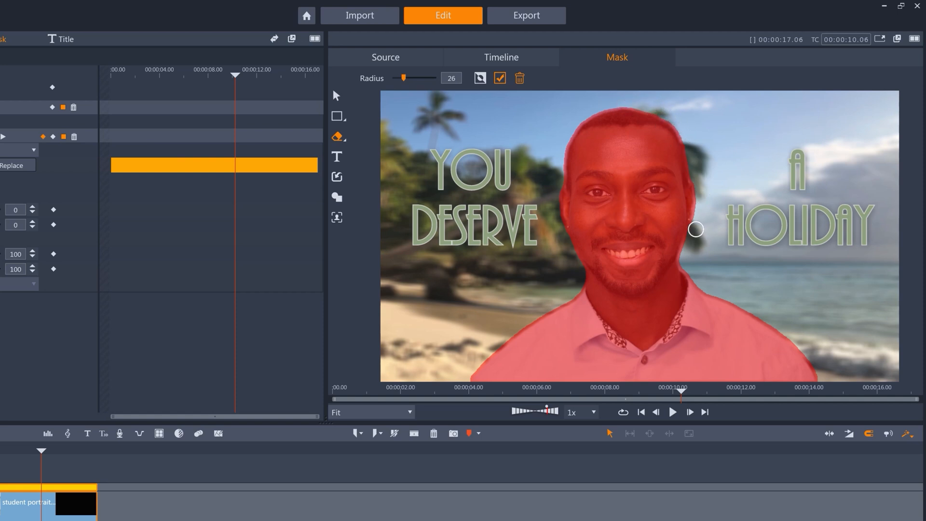
drag(695, 229, 720, 297)
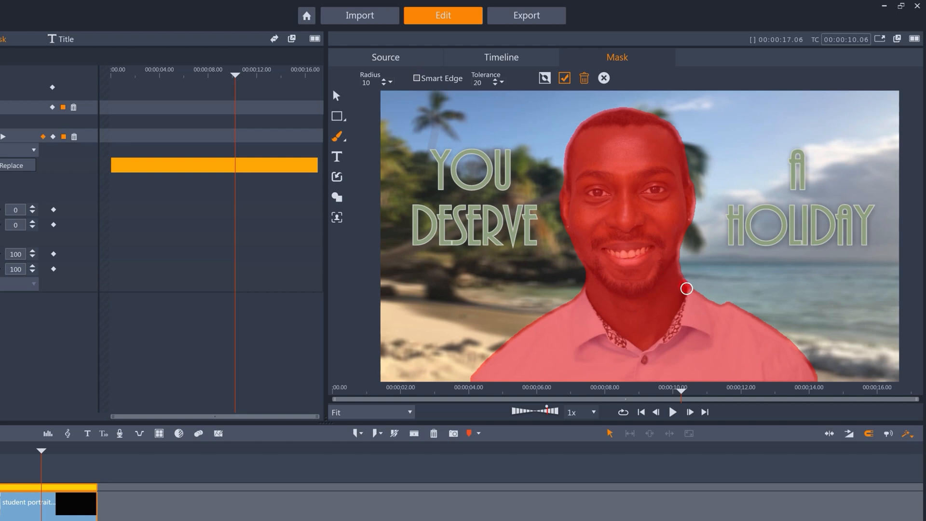
drag(687, 289, 730, 309)
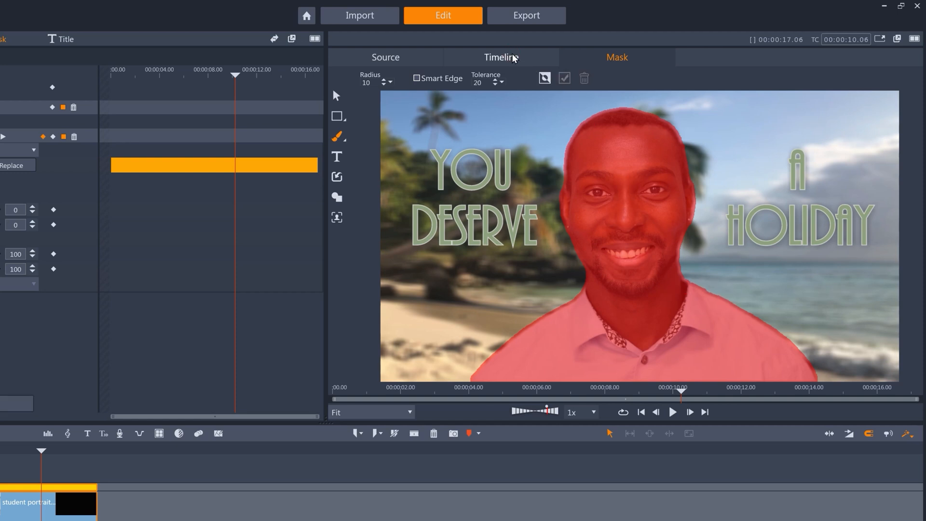
Switch the player to the Timeline view to see the final composite without the mask overlay
click(502, 57)
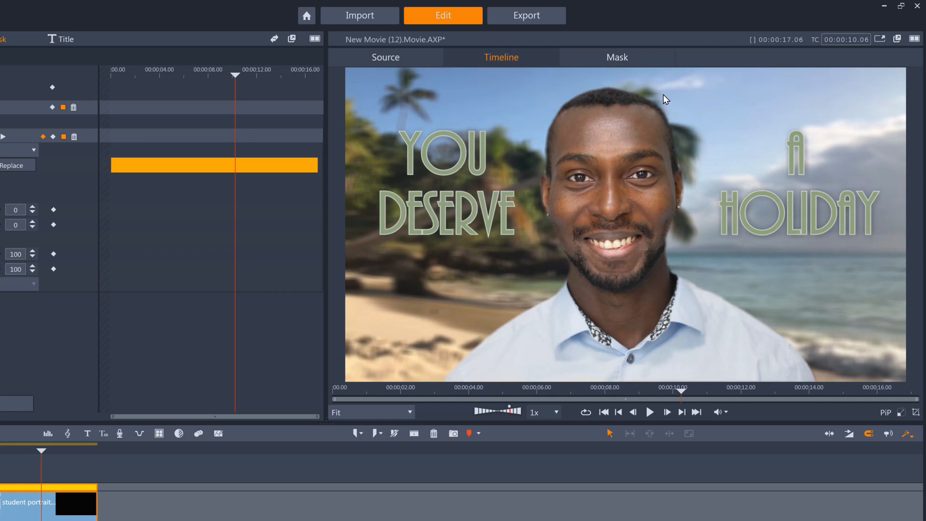
mouse_move(681, 165)
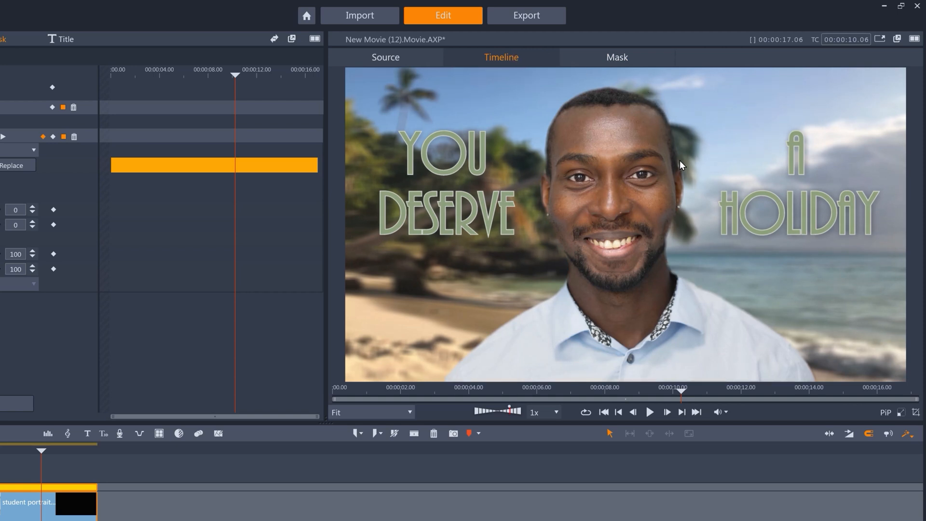